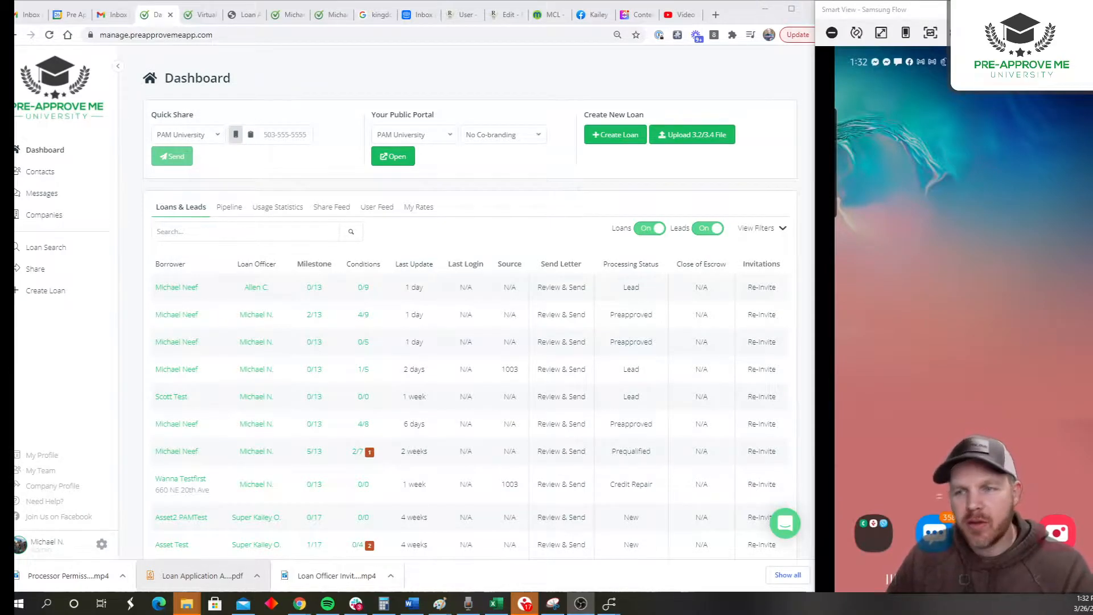
pyautogui.moveTo(35, 268)
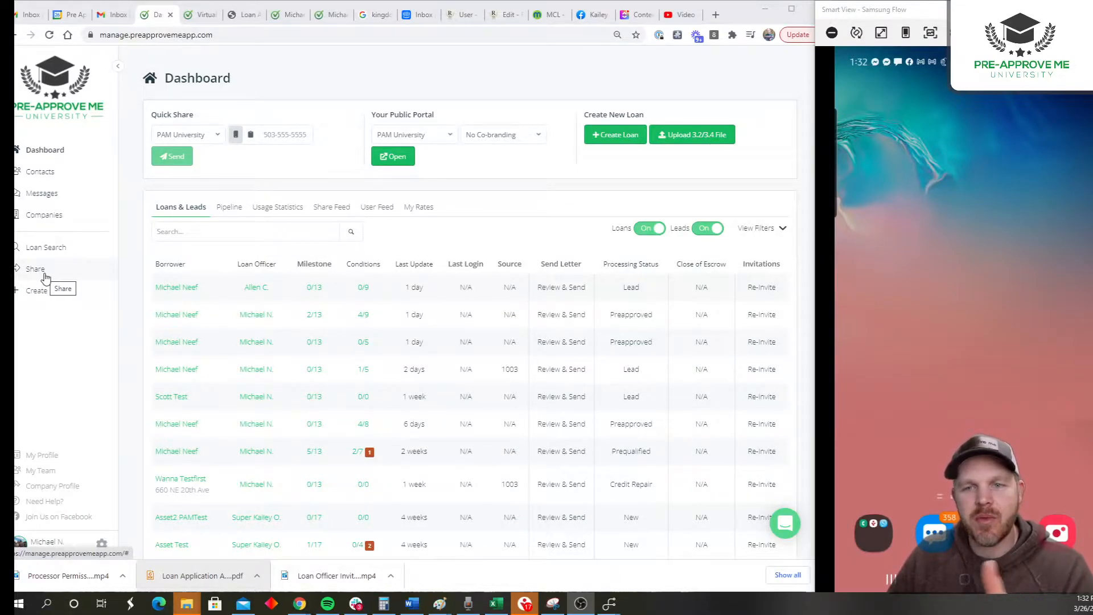
# Begin a borrower share with the long-form 1003 application selected as the item to send
pyautogui.click(35, 269)
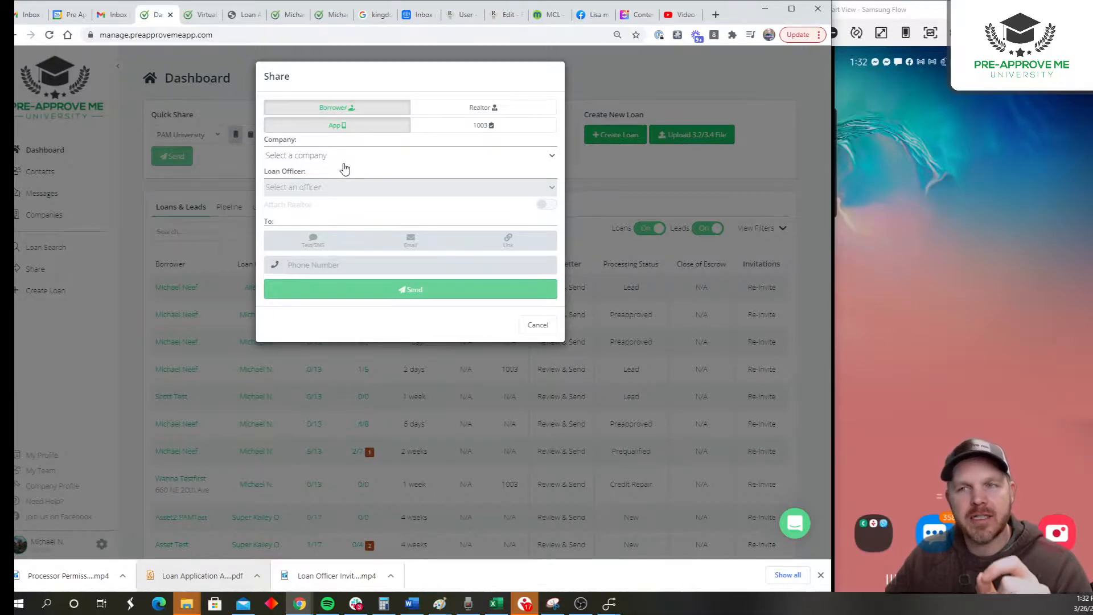
pyautogui.click(482, 125)
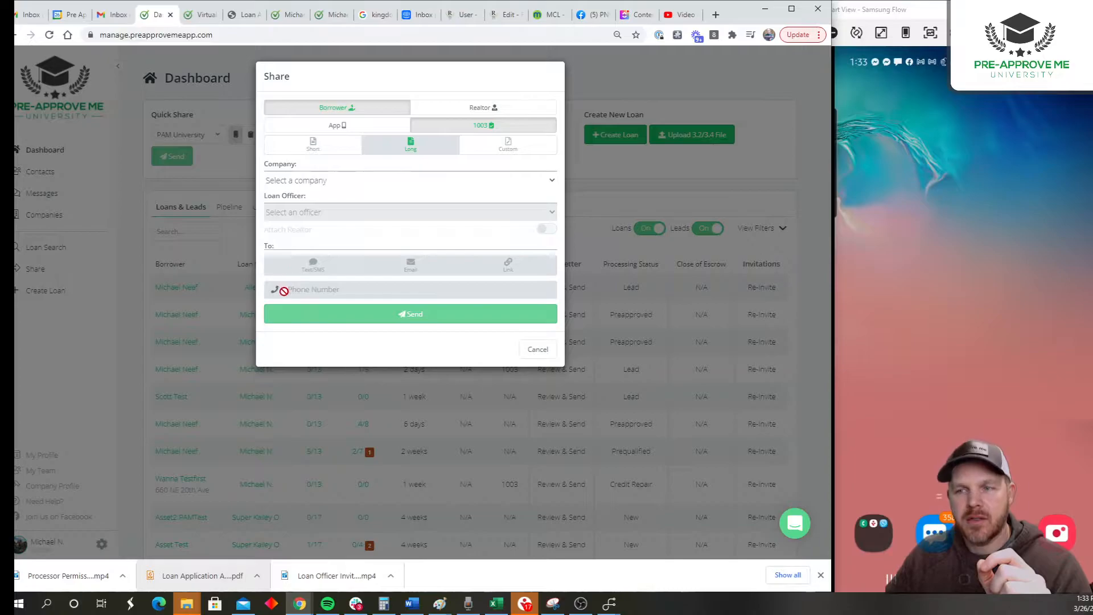
pyautogui.moveTo(370, 331)
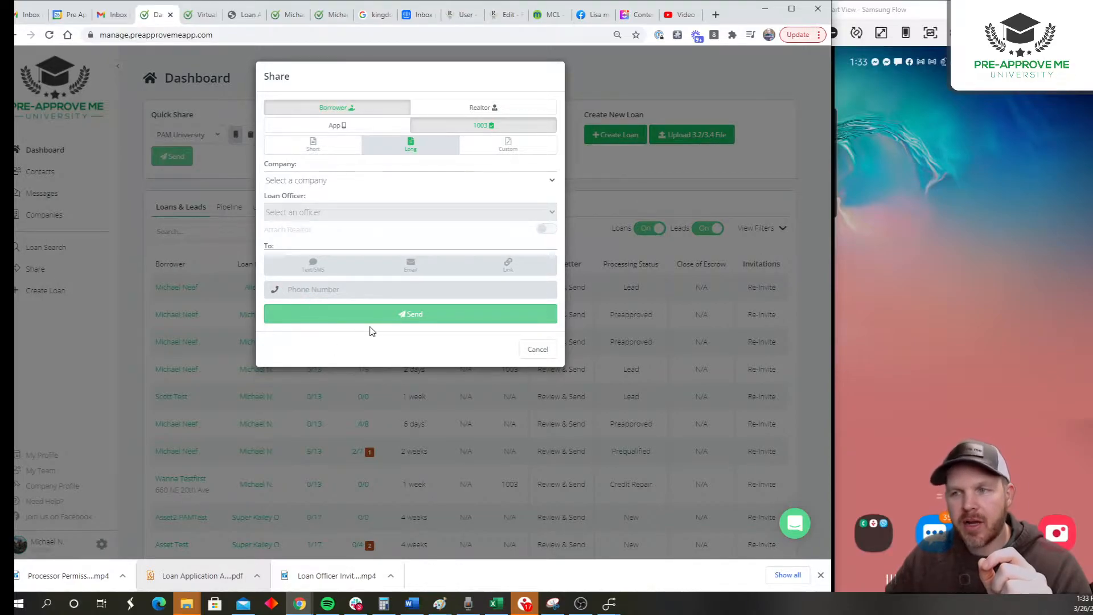
# Share the app from PAM University with the chosen loan officer and reveal the extra borrower fields
pyautogui.click(410, 155)
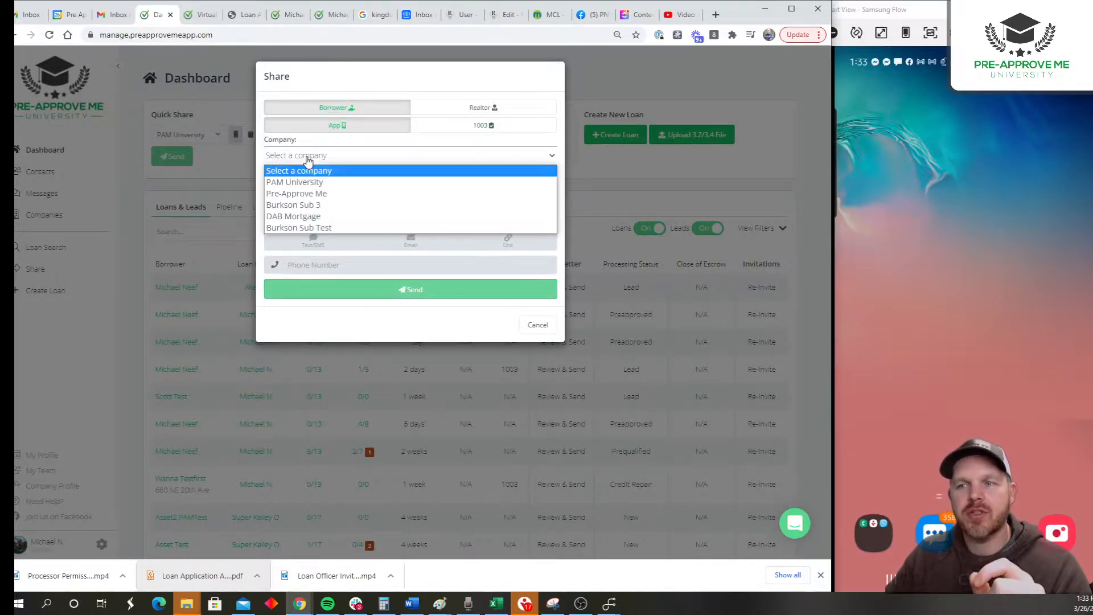
pyautogui.click(294, 182)
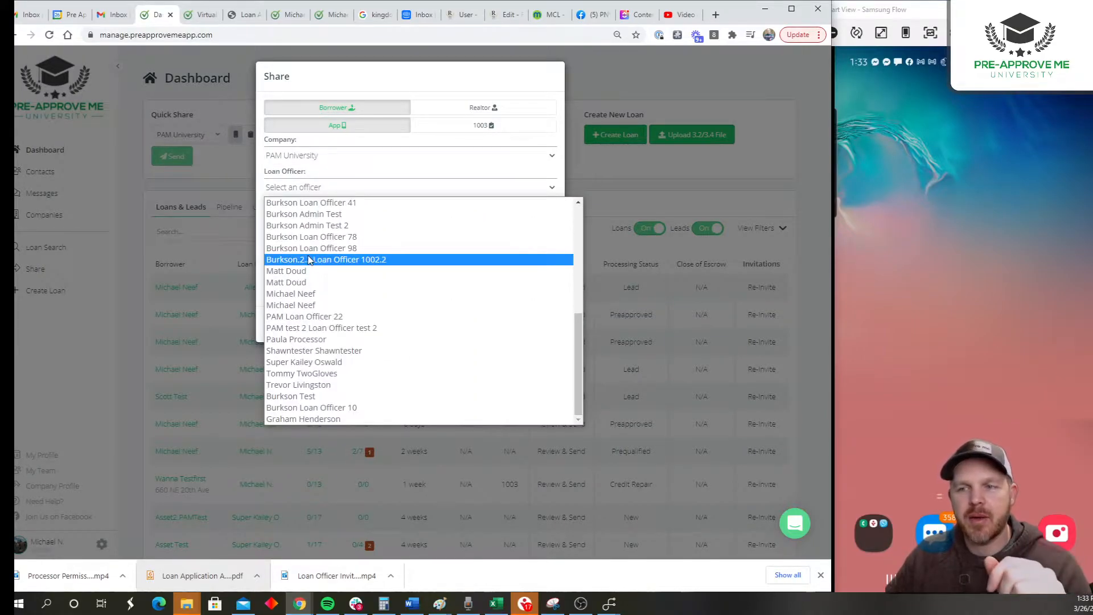
pyautogui.click(291, 294)
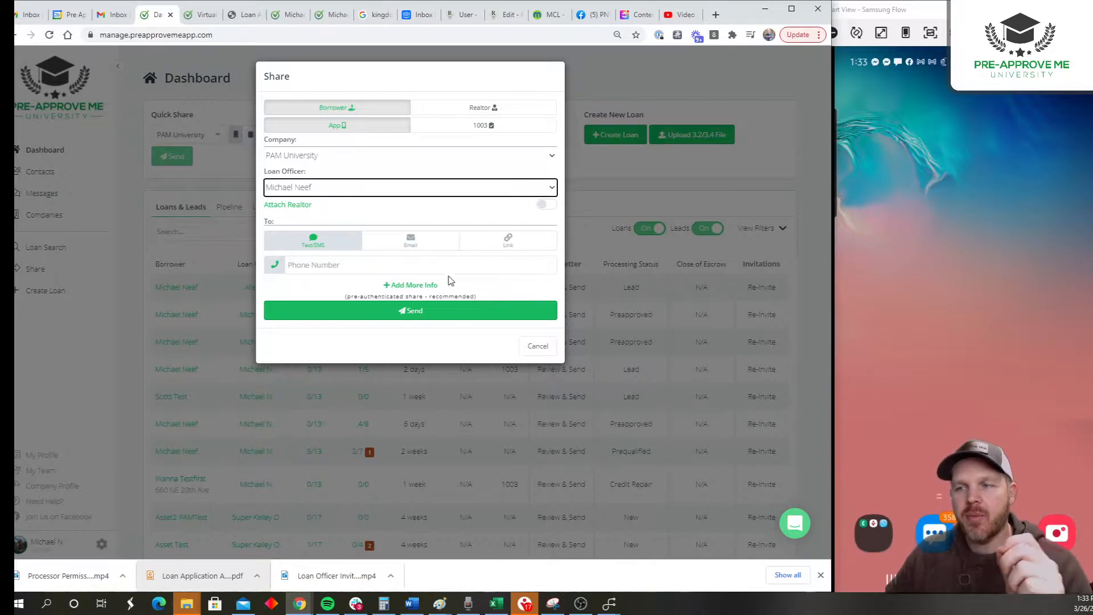
pyautogui.click(414, 265)
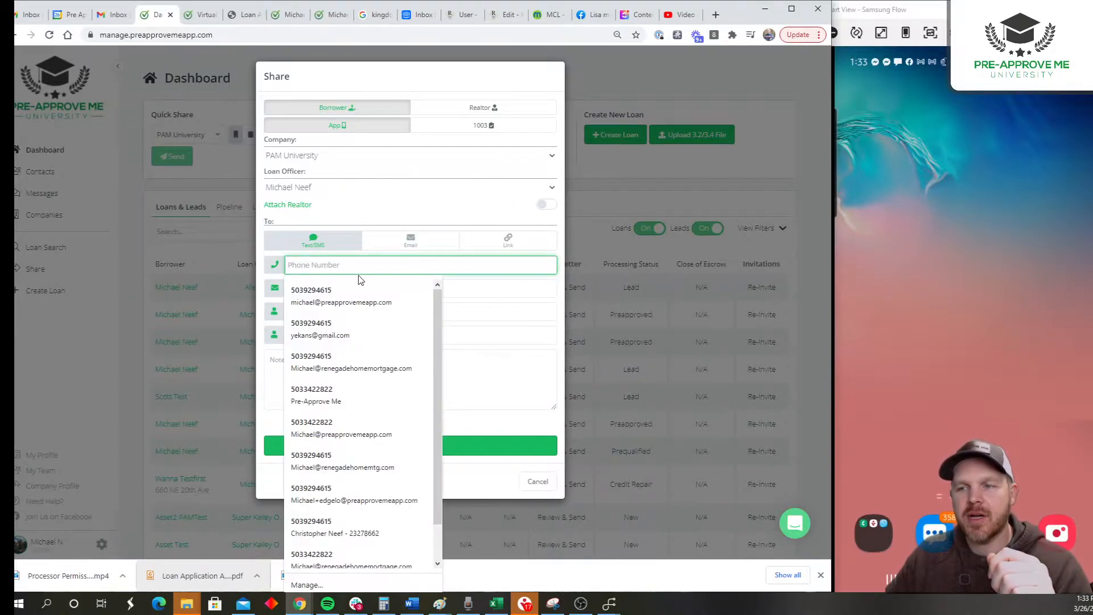
# Autofill the borrower's phone, email and names from a saved contact and note 'Met th game'
pyautogui.click(340, 296)
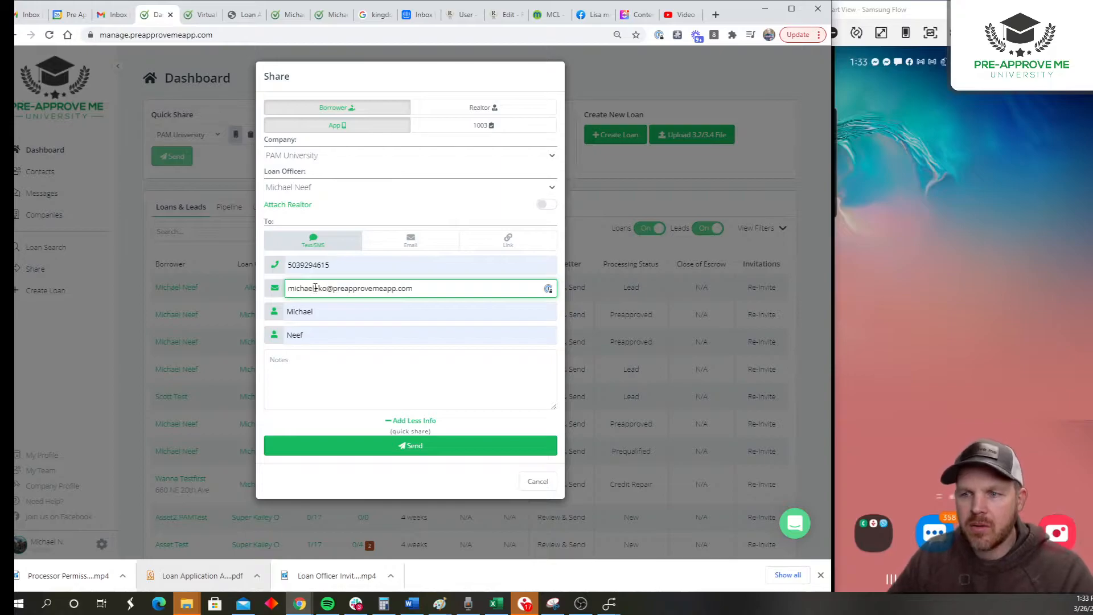
pyautogui.write('Met this person at a soccer')
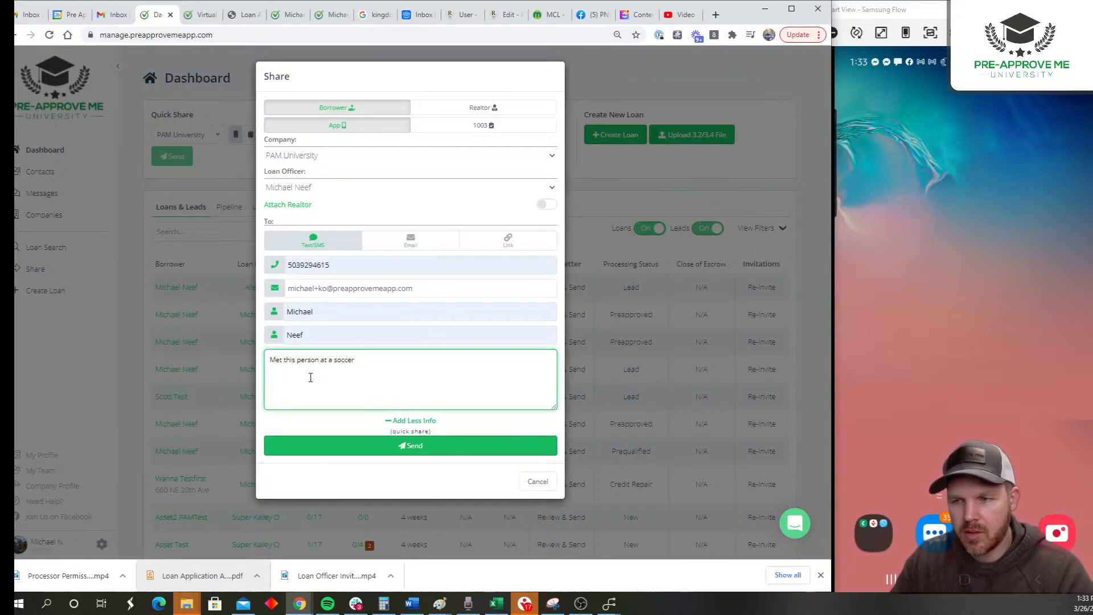
pyautogui.write('game.')
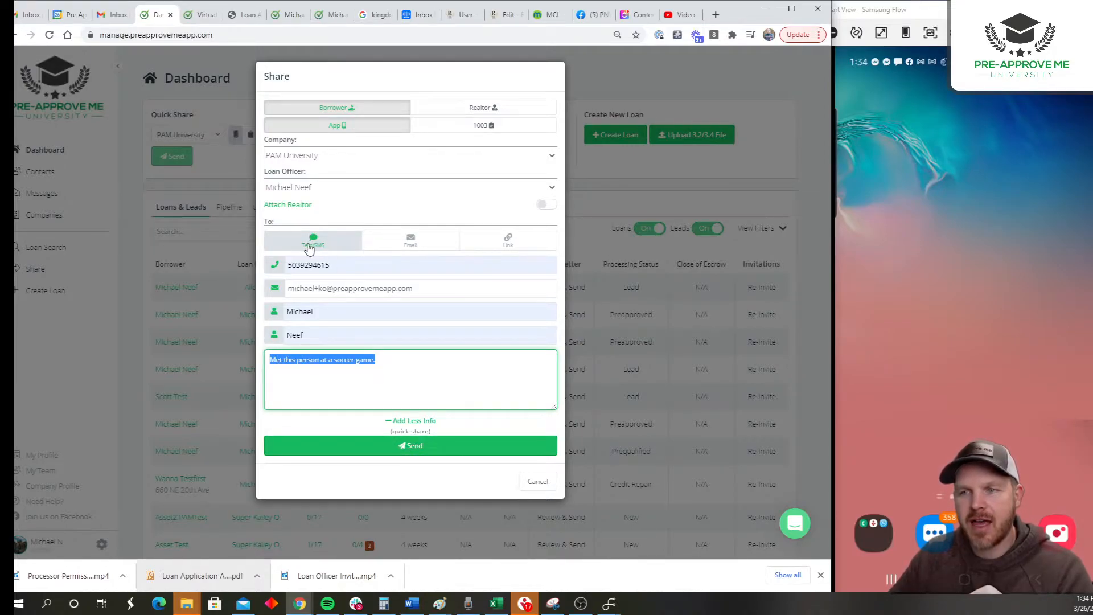
pyautogui.moveTo(401, 247)
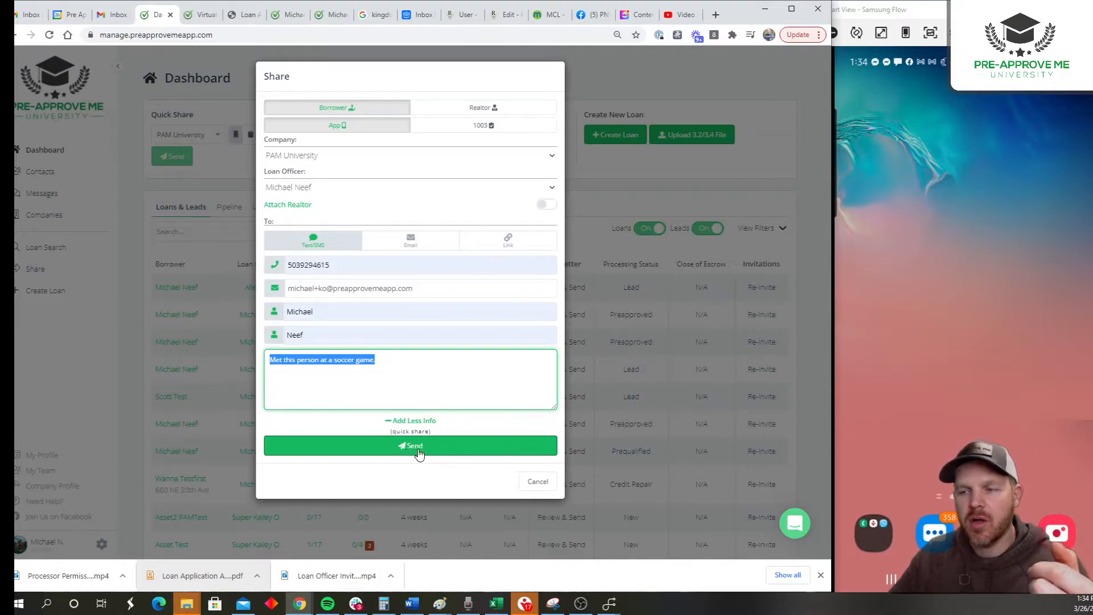
# Send the app invite by text so the borrower's prefilled account setup page opens on the phone
pyautogui.click(410, 445)
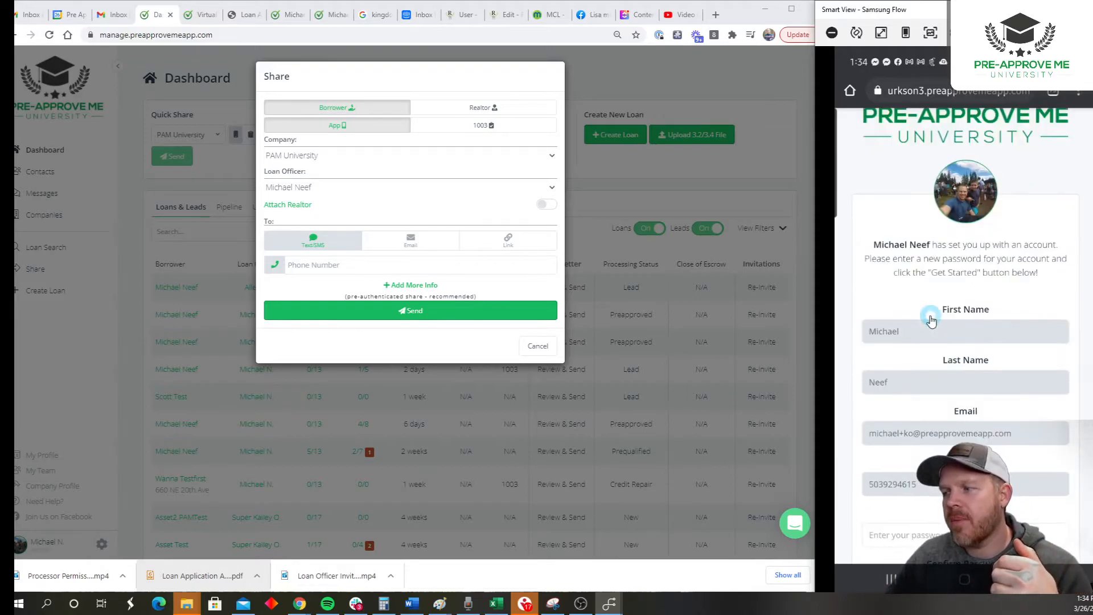
# Enter and confirm a password on the setup form to reach the app install instructions
pyautogui.scroll(-3)
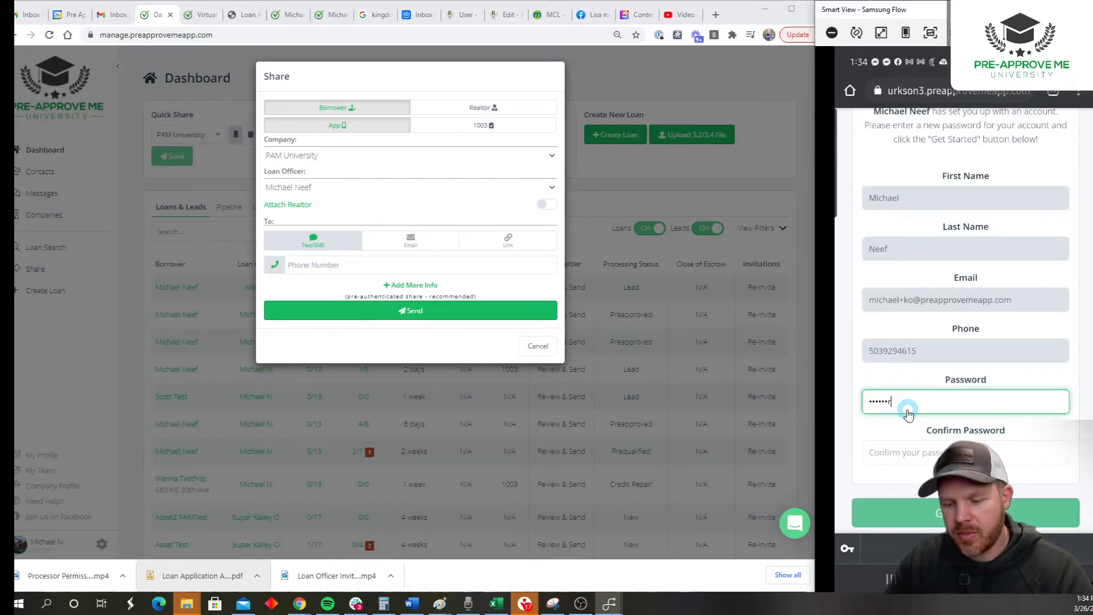
pyautogui.click(965, 452)
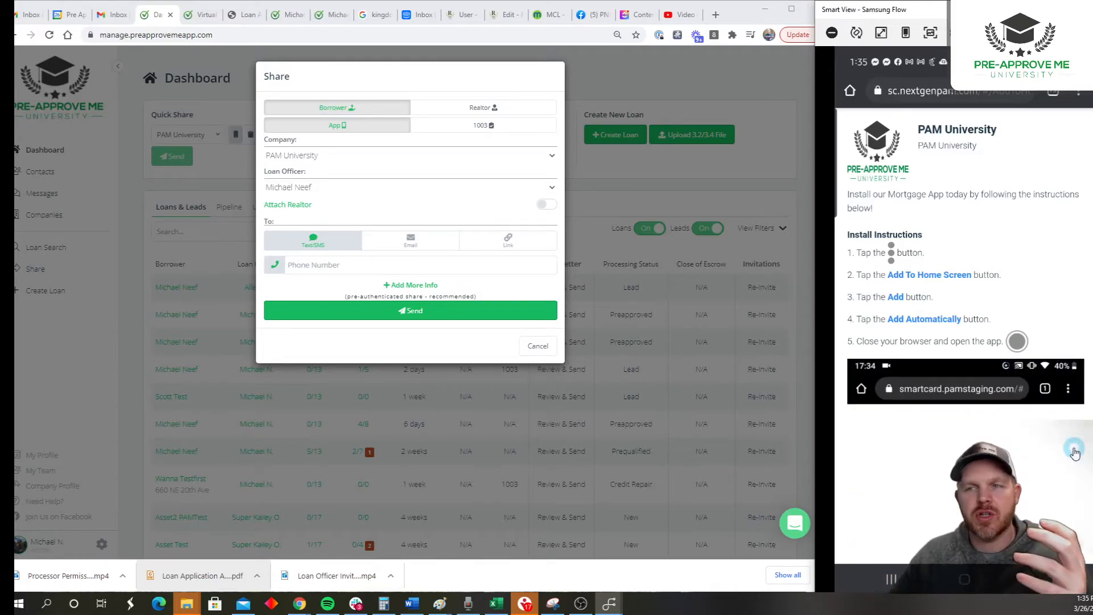
pyautogui.moveTo(896, 254)
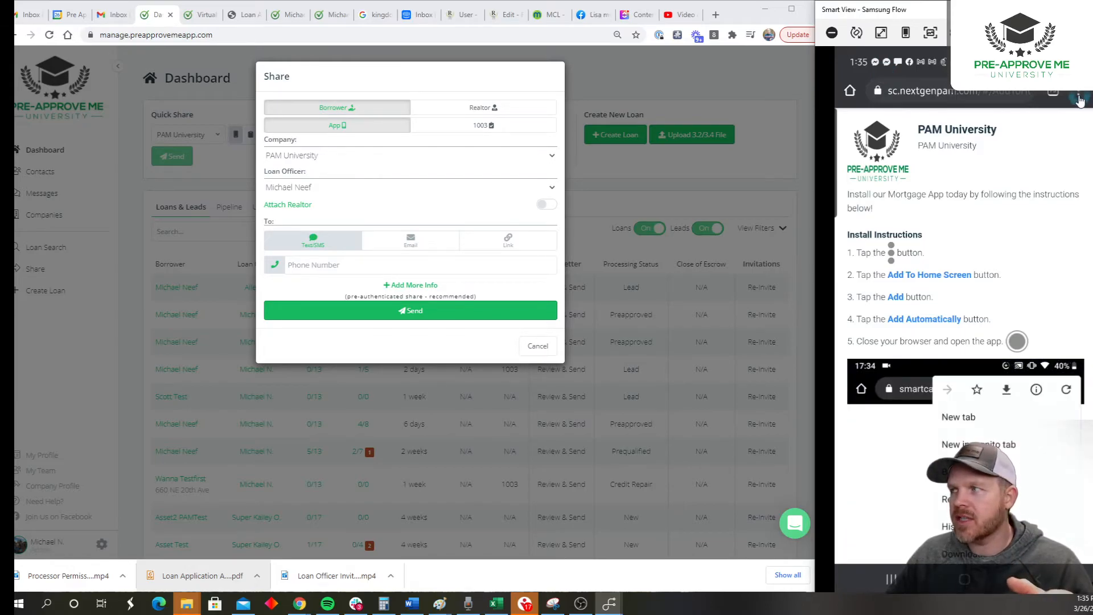
# Add the PAM University page to the phone's home screen from the browser menu
pyautogui.click(1080, 91)
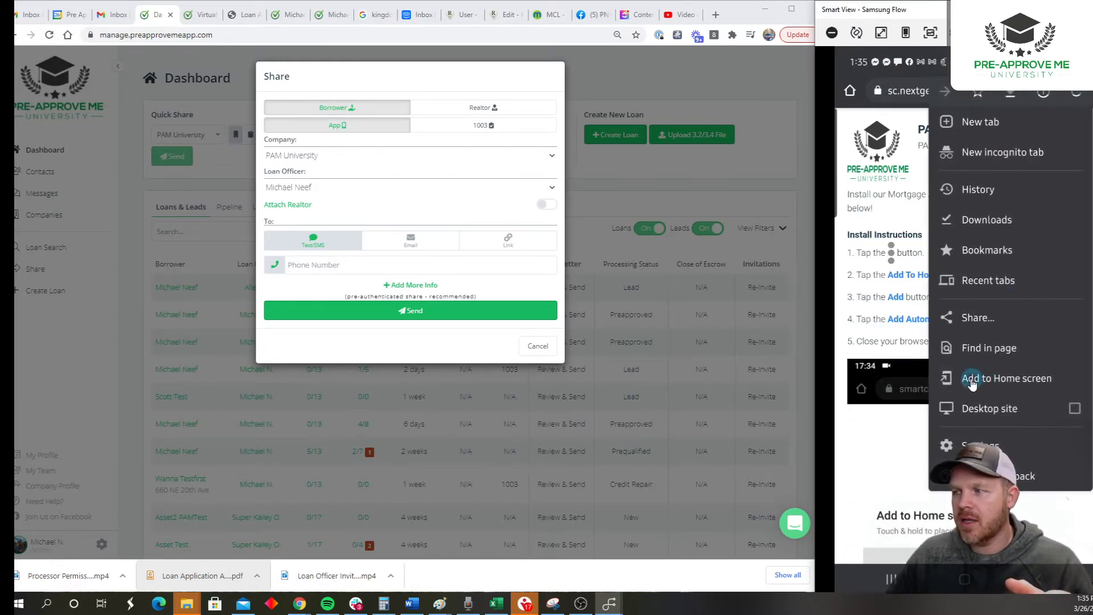
pyautogui.click(1005, 378)
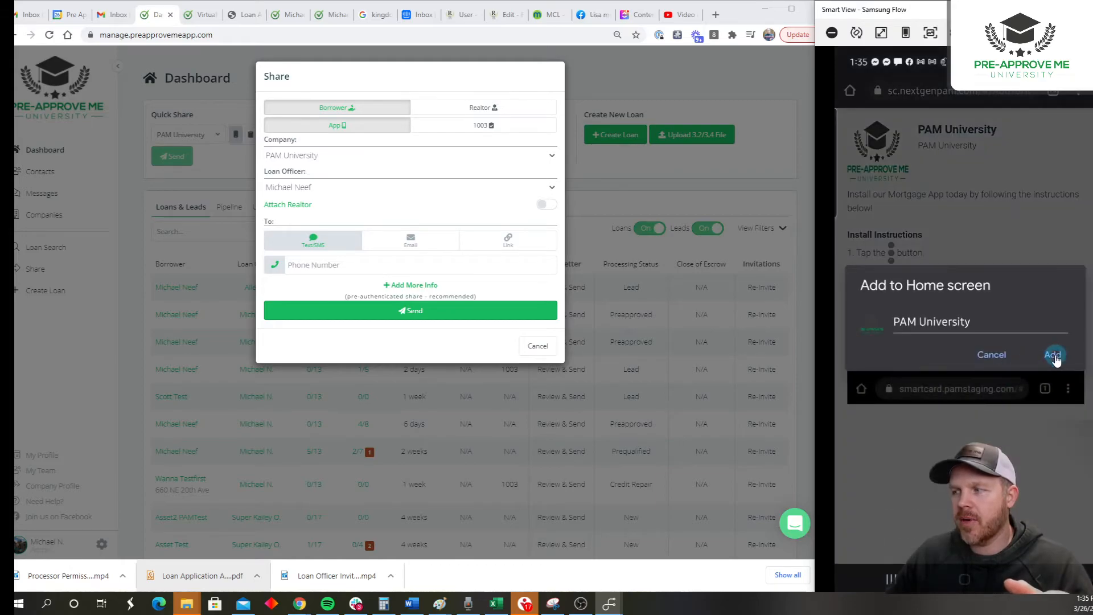
pyautogui.click(1053, 354)
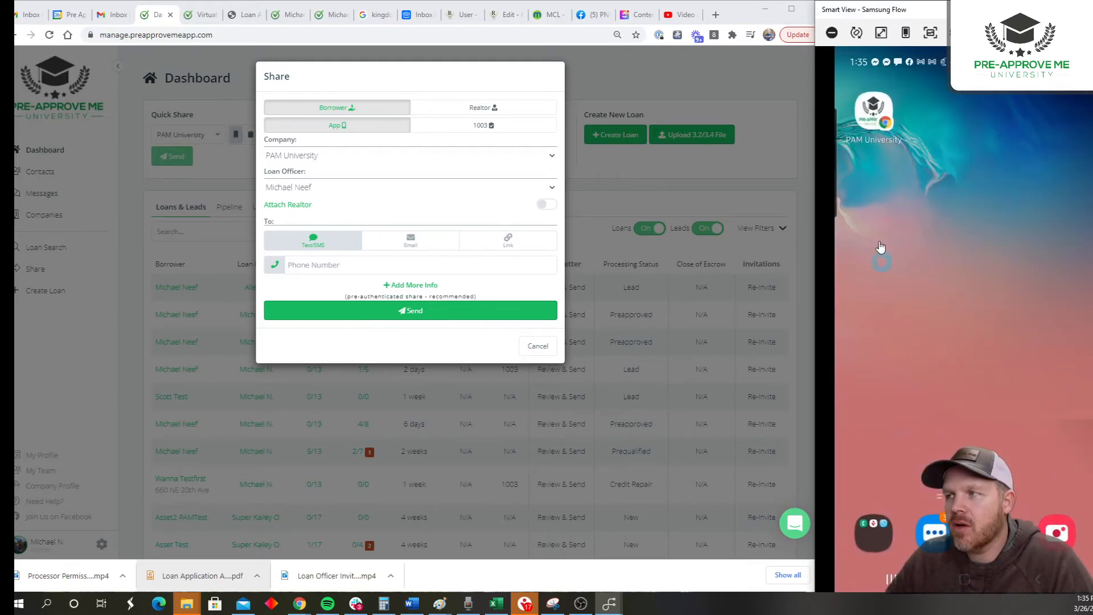
pyautogui.moveTo(864, 164)
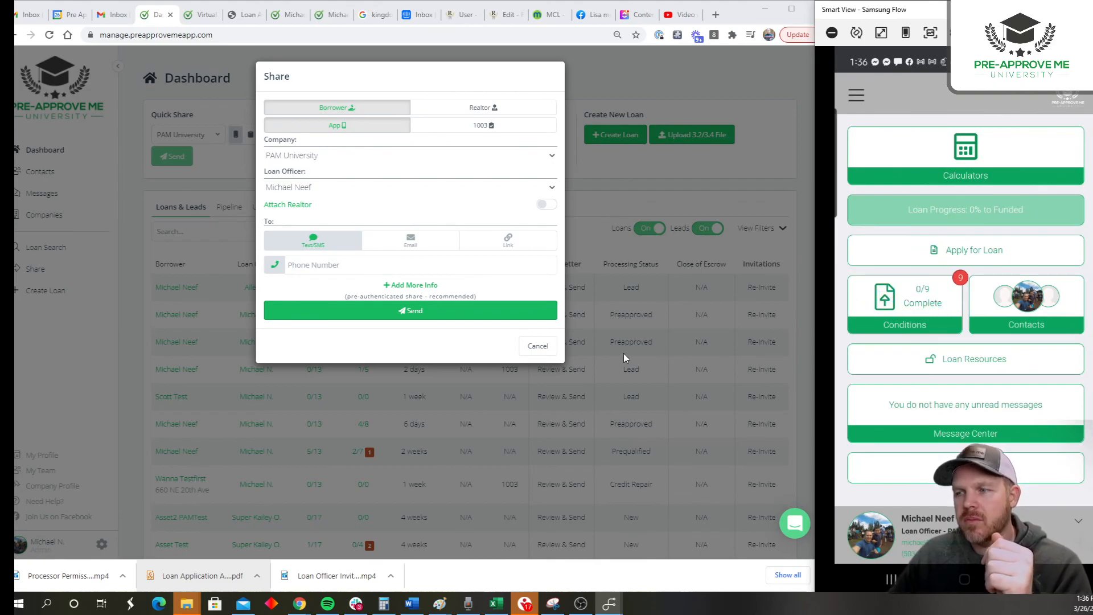
pyautogui.moveTo(538, 346)
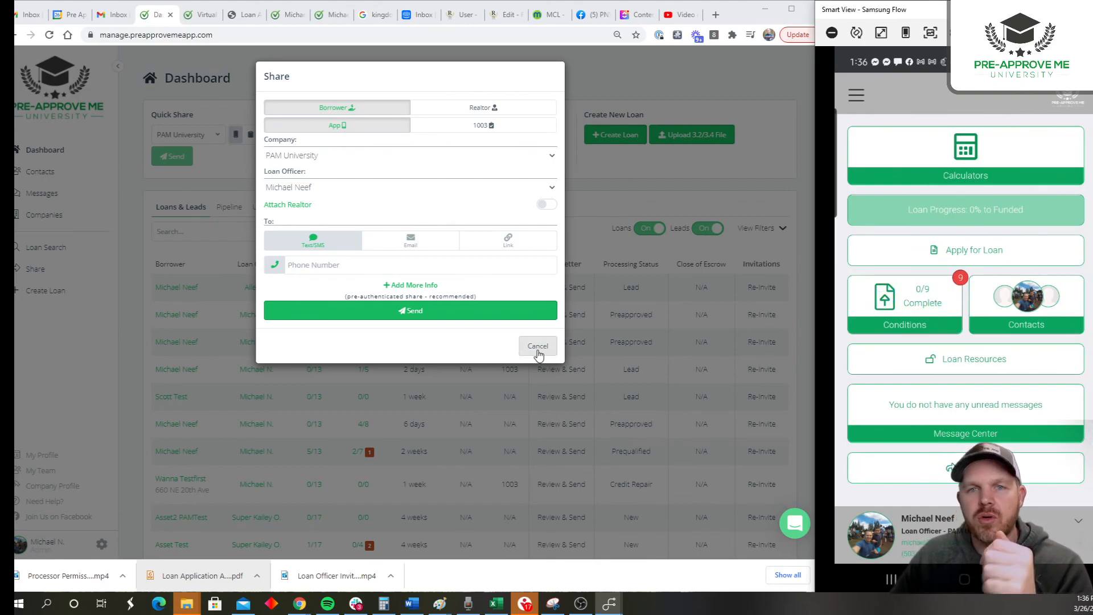